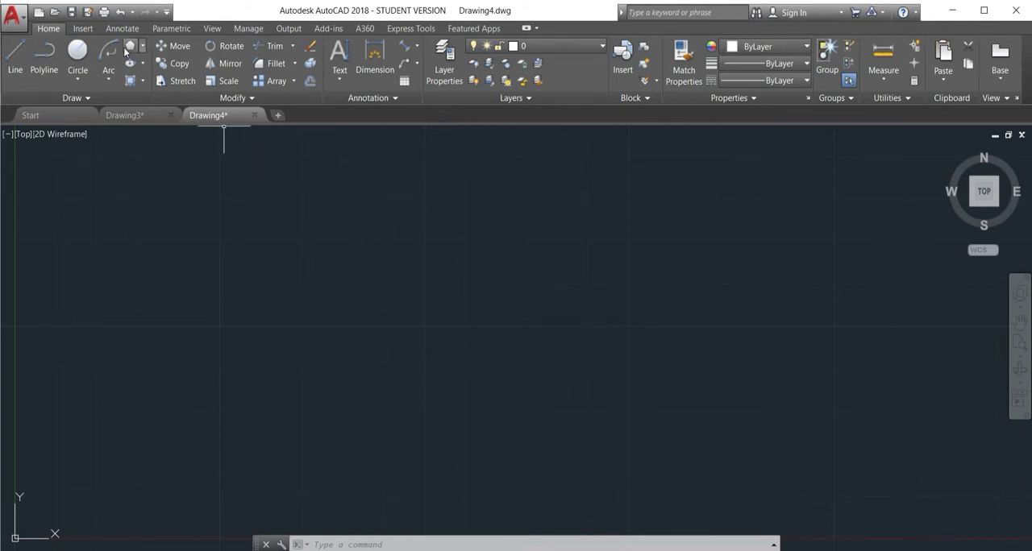
mouse_move(132, 47)
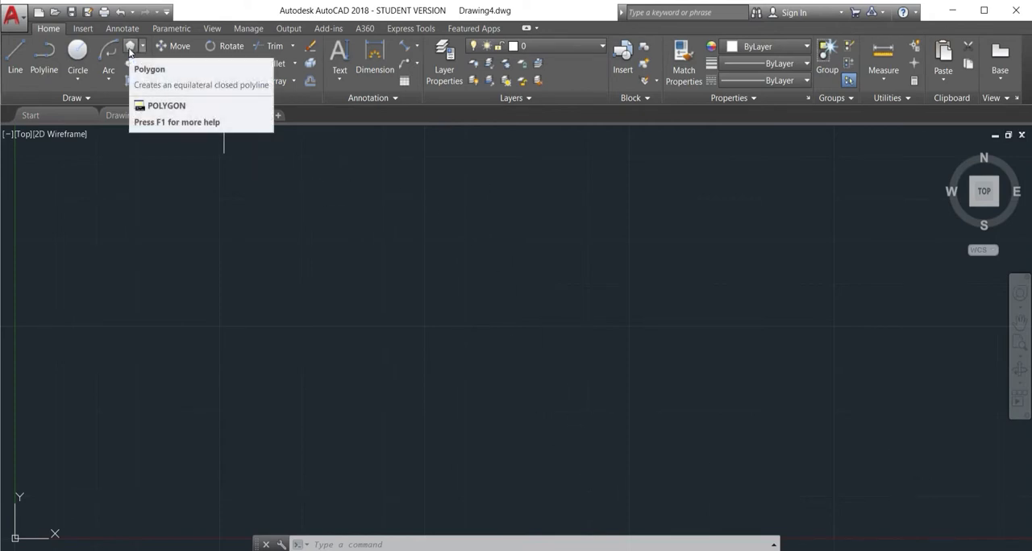
Step: Start the POLYGON command and accept the default number of sides
click(131, 45)
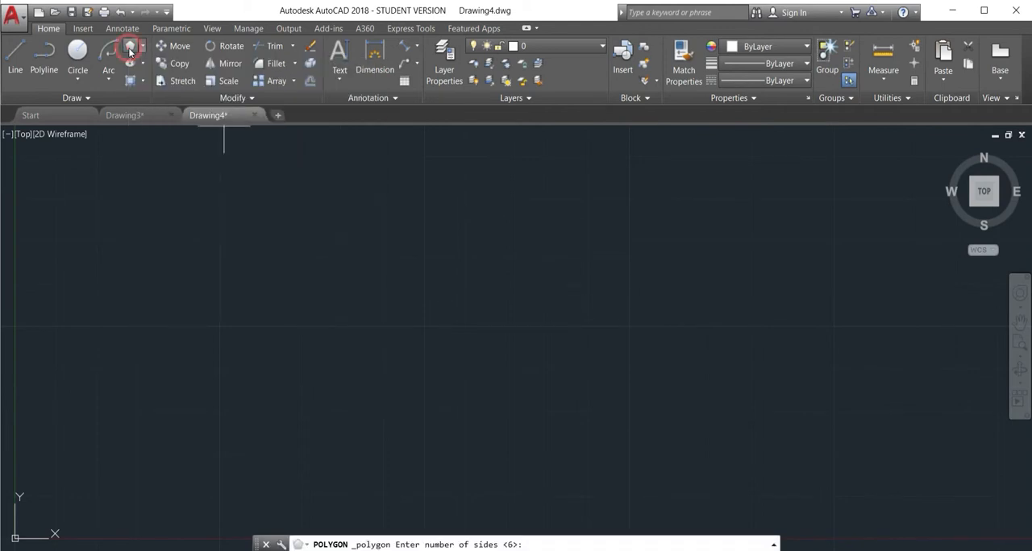
mouse_move(245, 232)
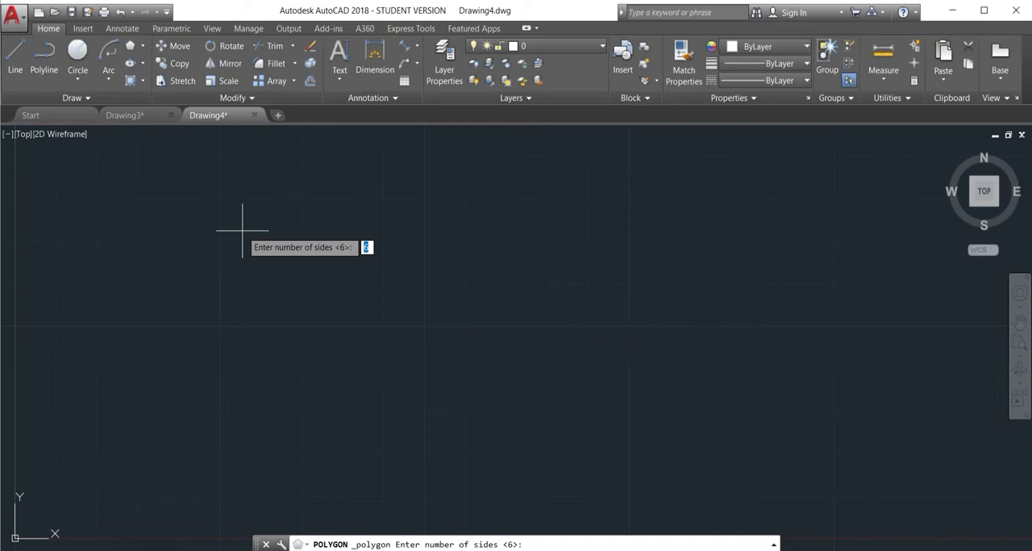
key(Enter)
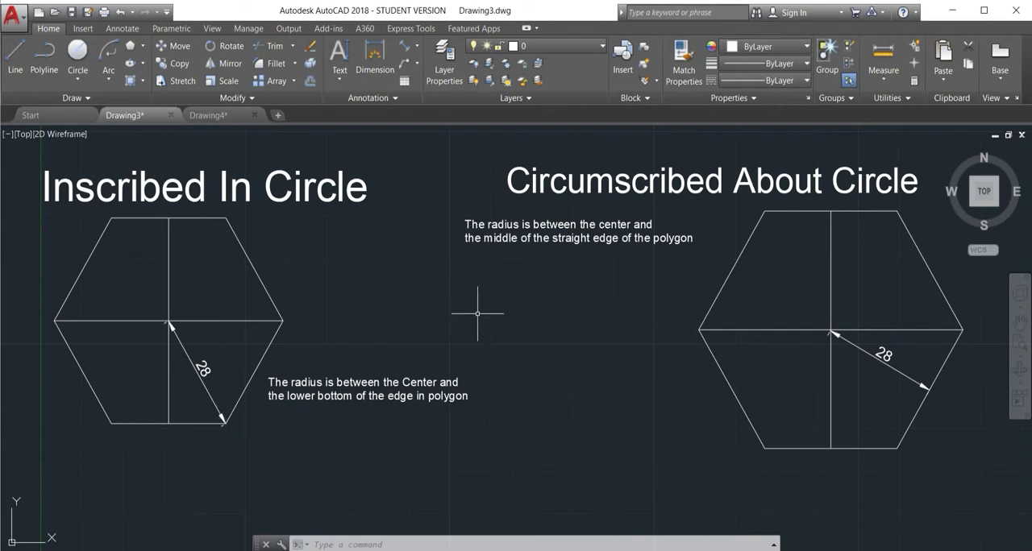
mouse_move(715, 271)
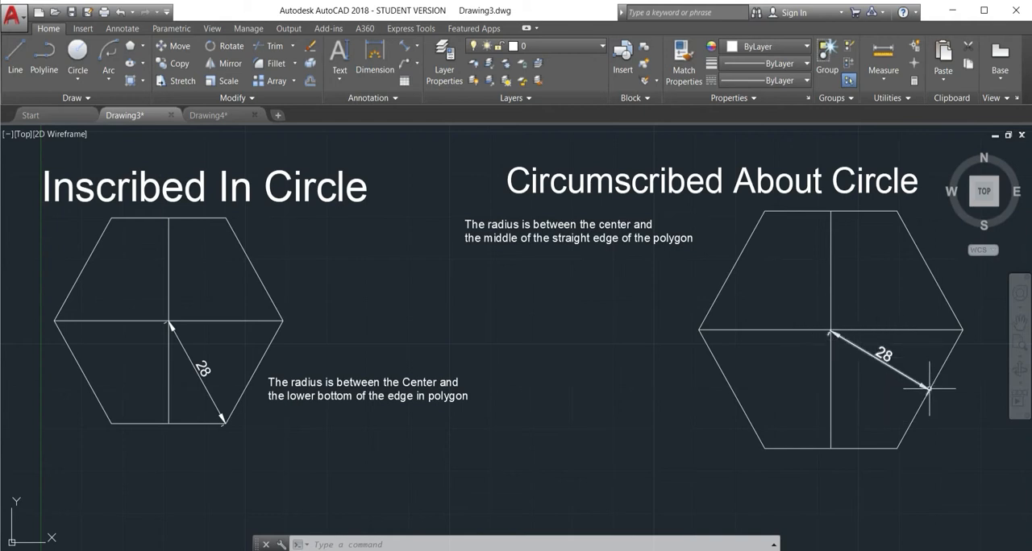
mouse_move(926, 387)
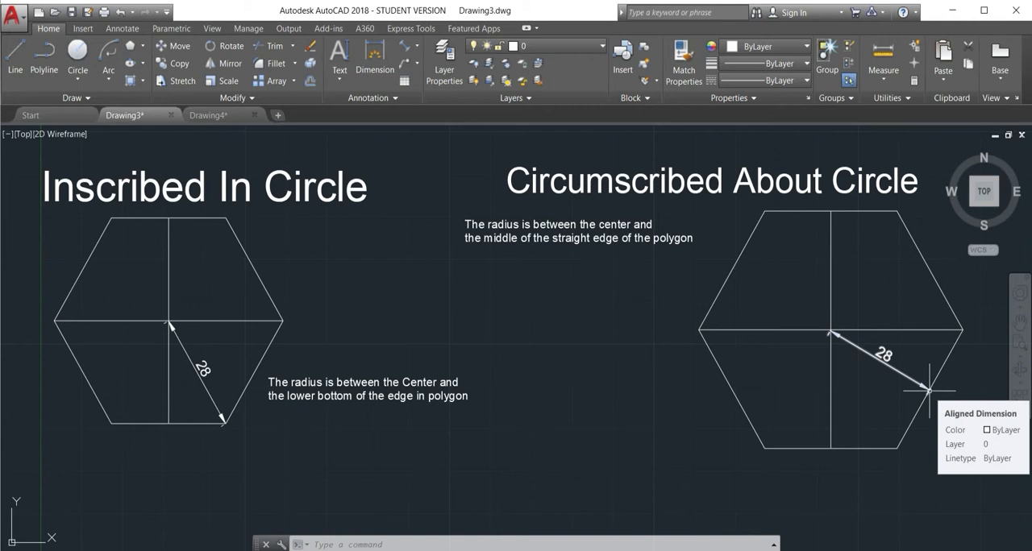
mouse_move(232, 377)
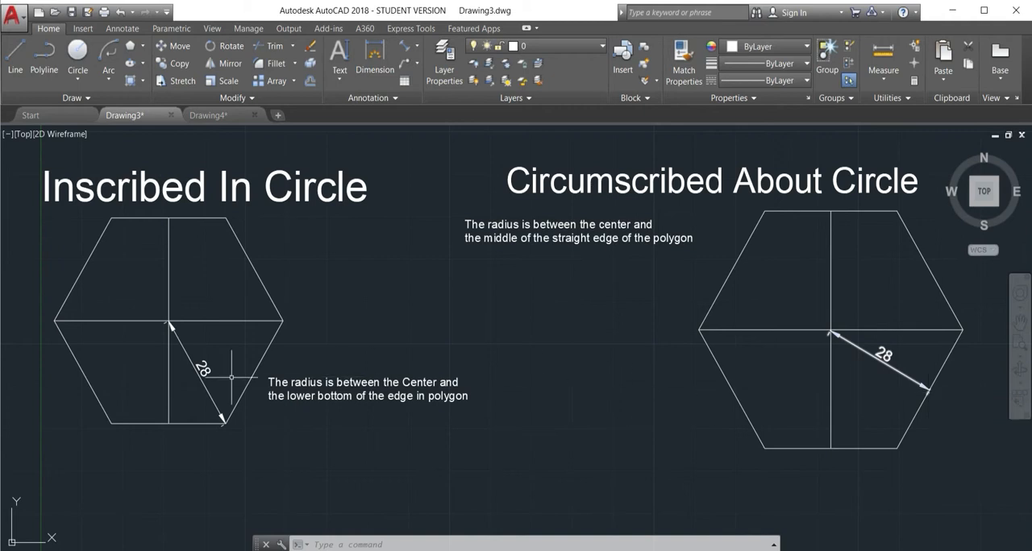
mouse_move(582, 363)
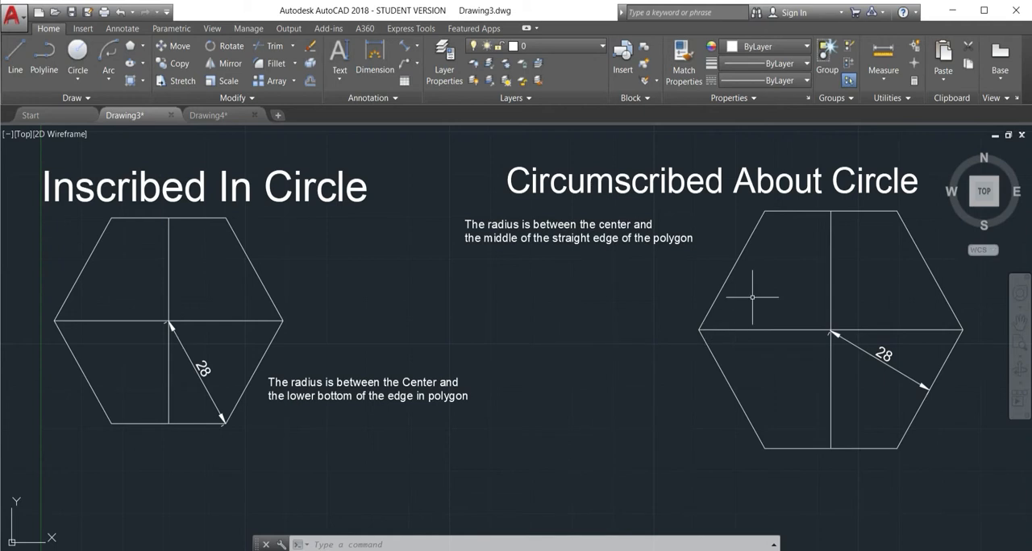
mouse_move(334, 306)
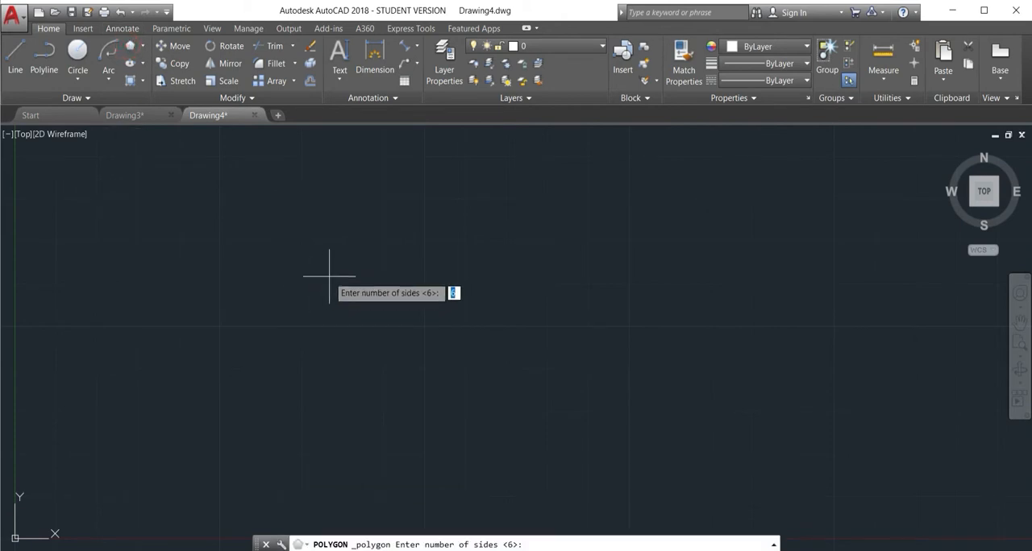
Step: Draw a six-sided polygon inscribed in a circle of radius 28, then begin another polygon
key(Enter)
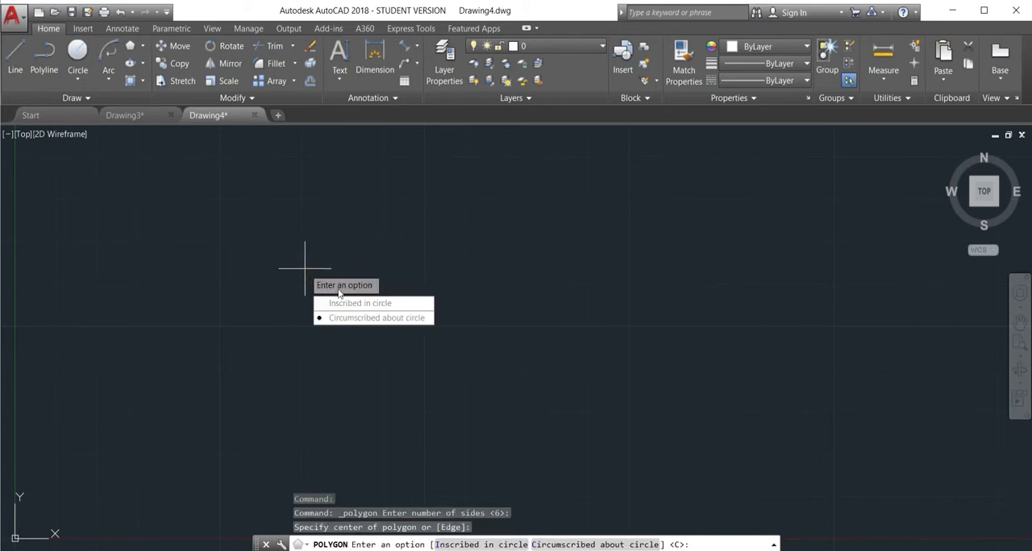
mouse_move(360, 303)
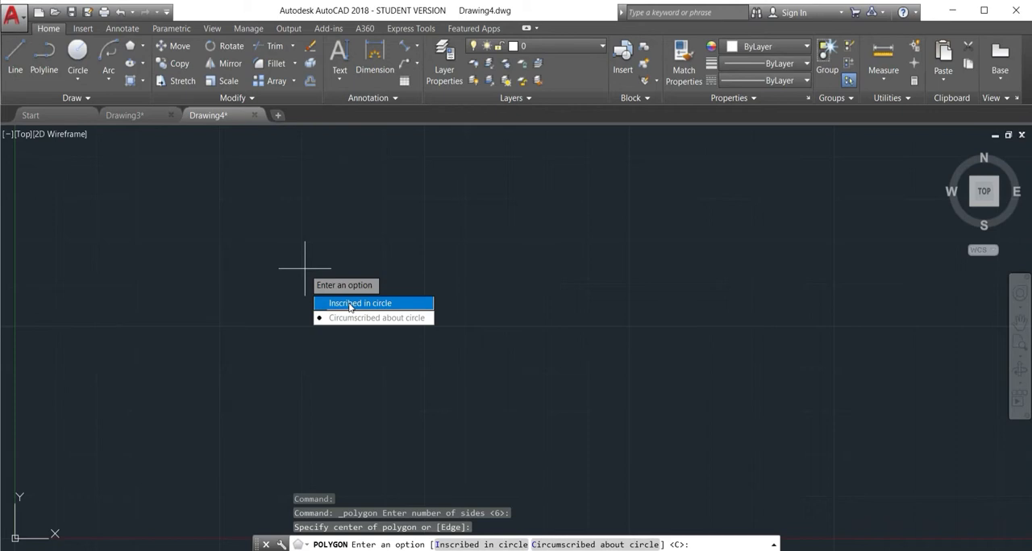
click(358, 303)
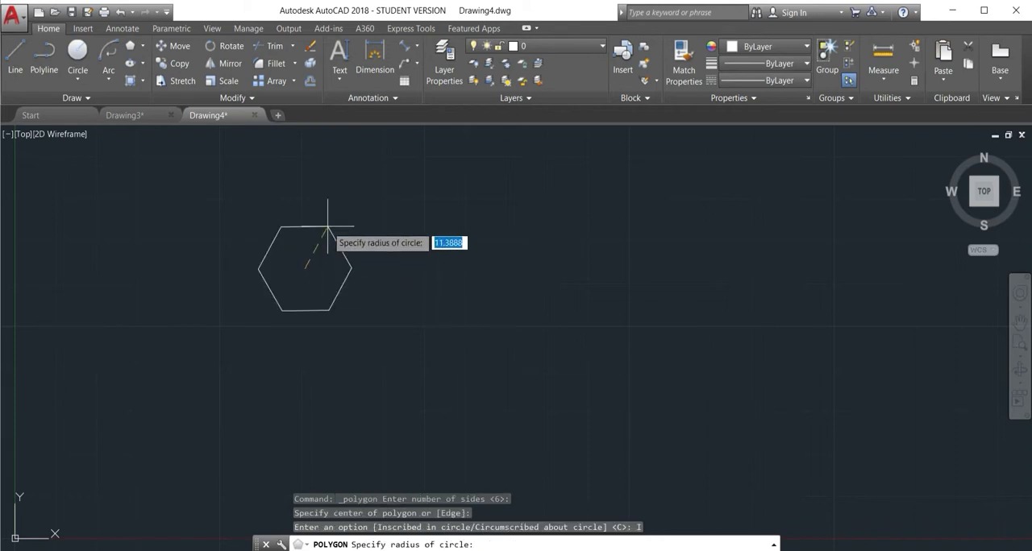
text(28)
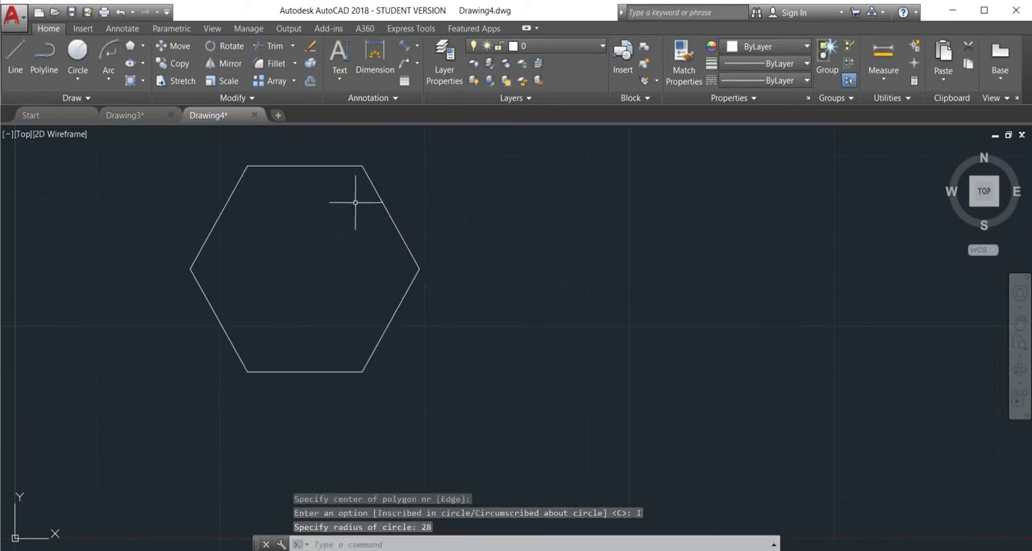
click(129, 47)
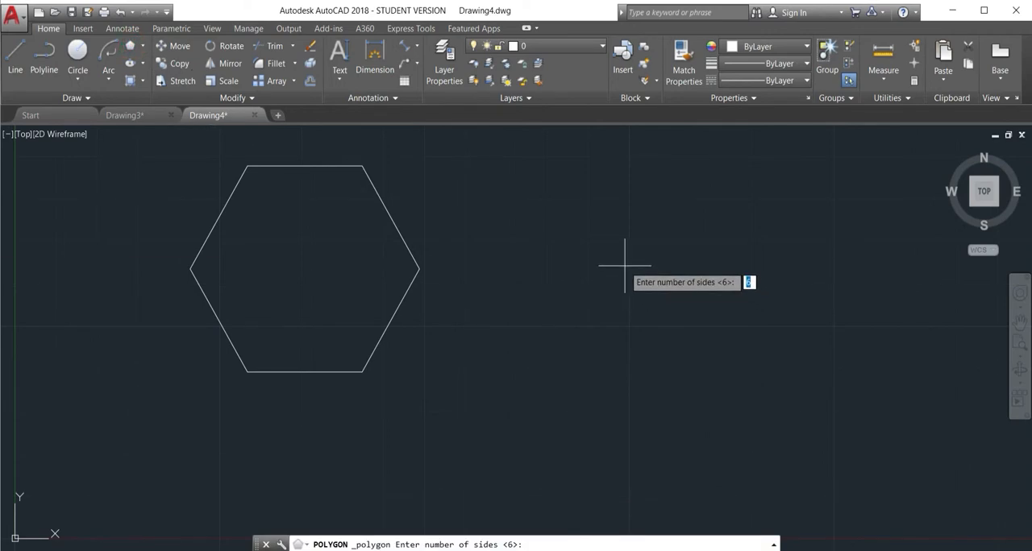
Step: Draw a second hexagon circumscribed about a circle of radius 28 to the right
key(Enter)
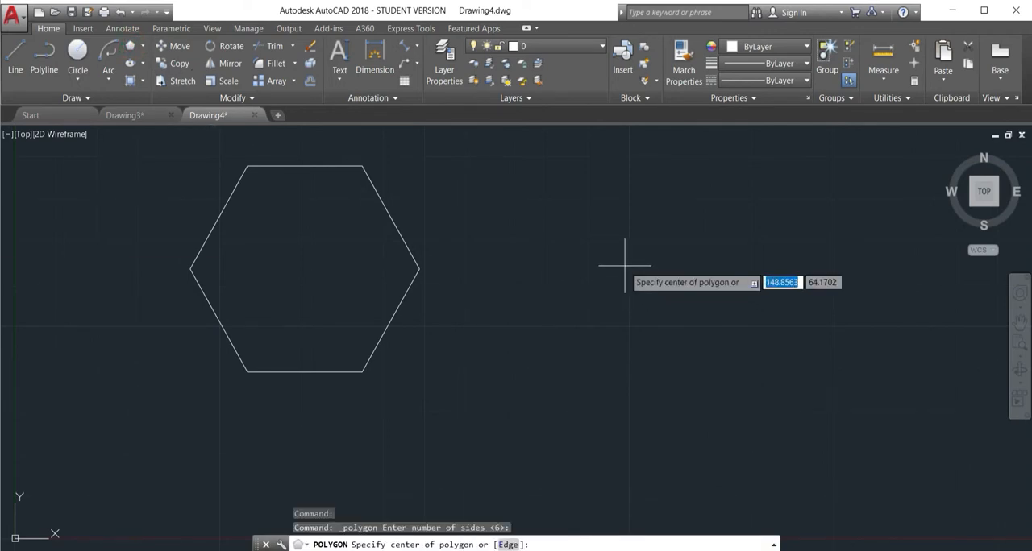
mouse_move(556, 278)
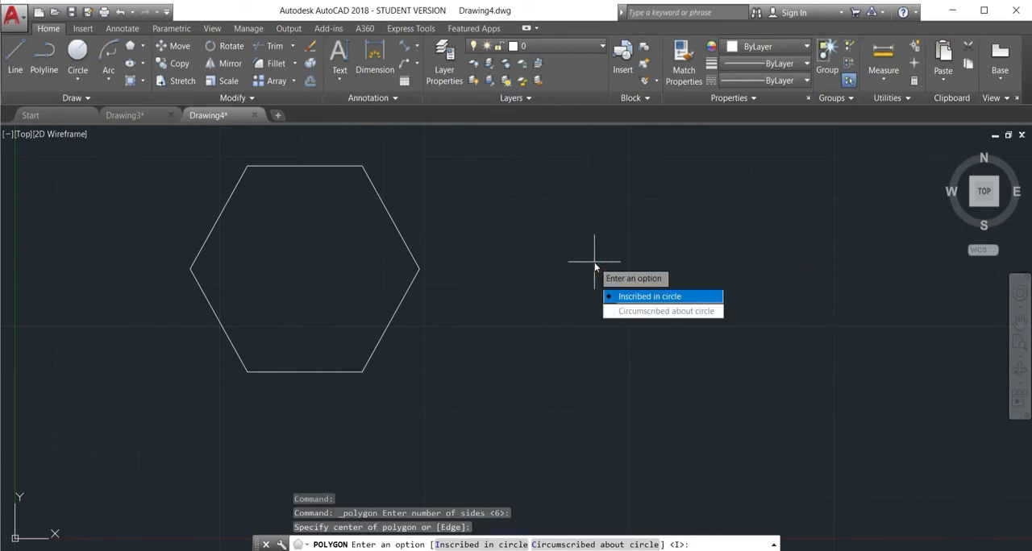
mouse_move(663, 310)
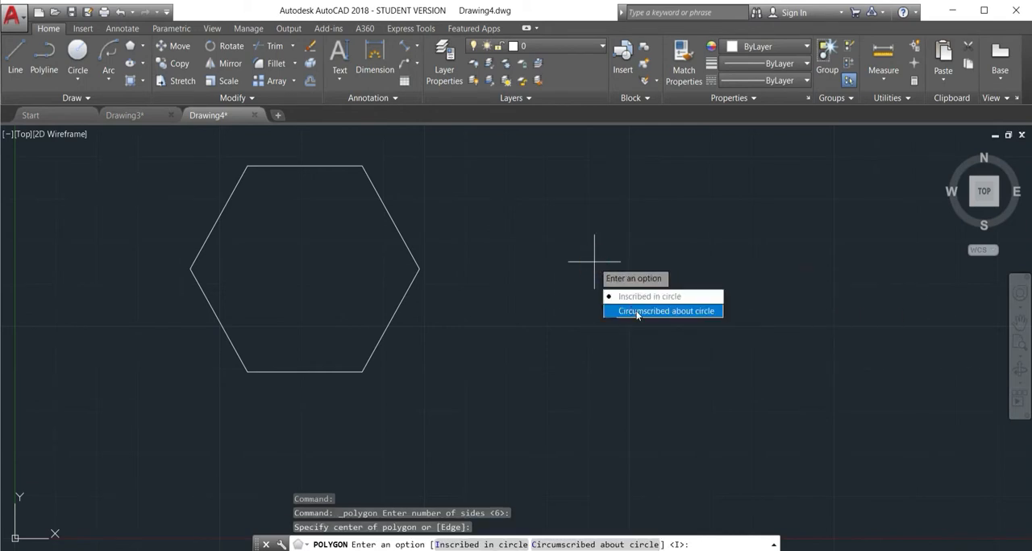
click(669, 312)
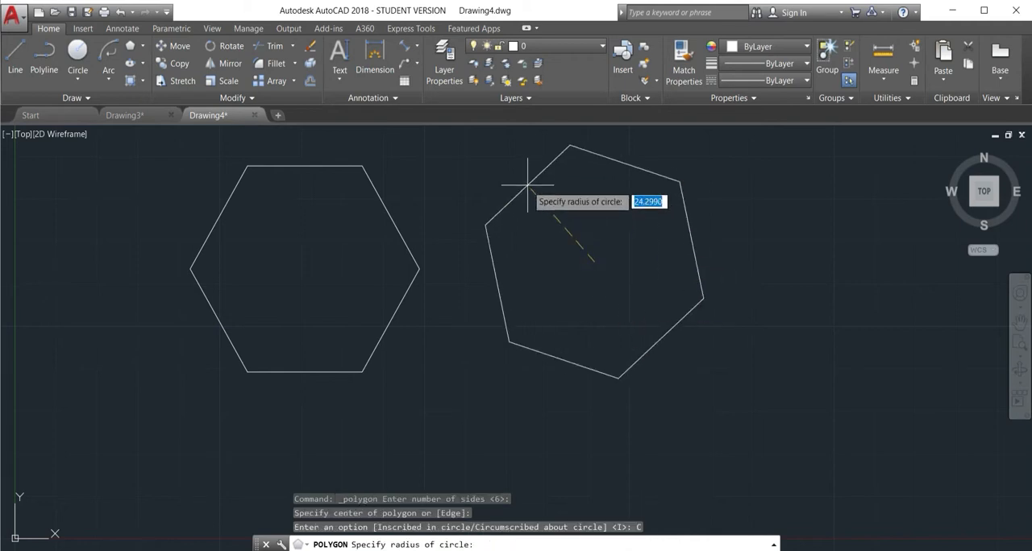
mouse_move(550, 168)
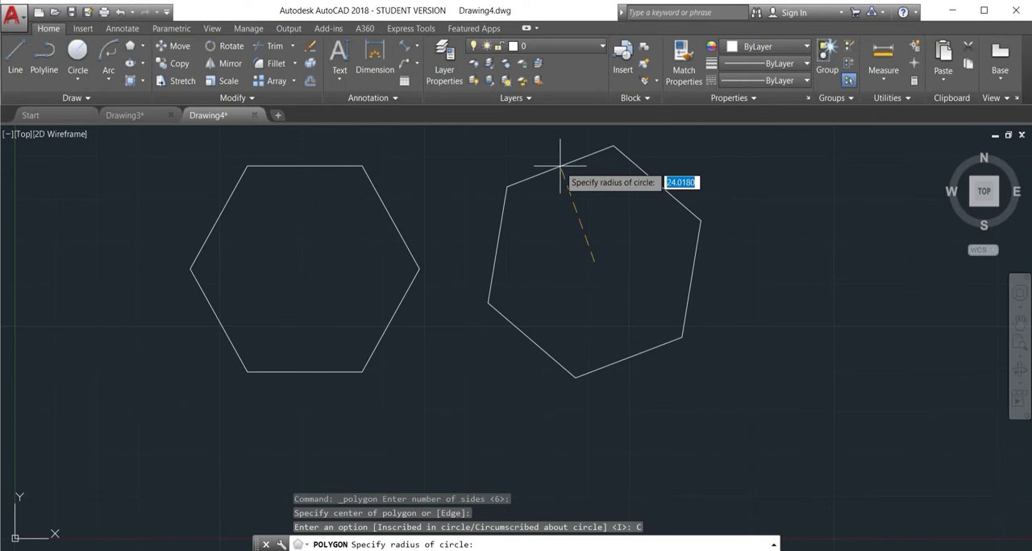
text(28)
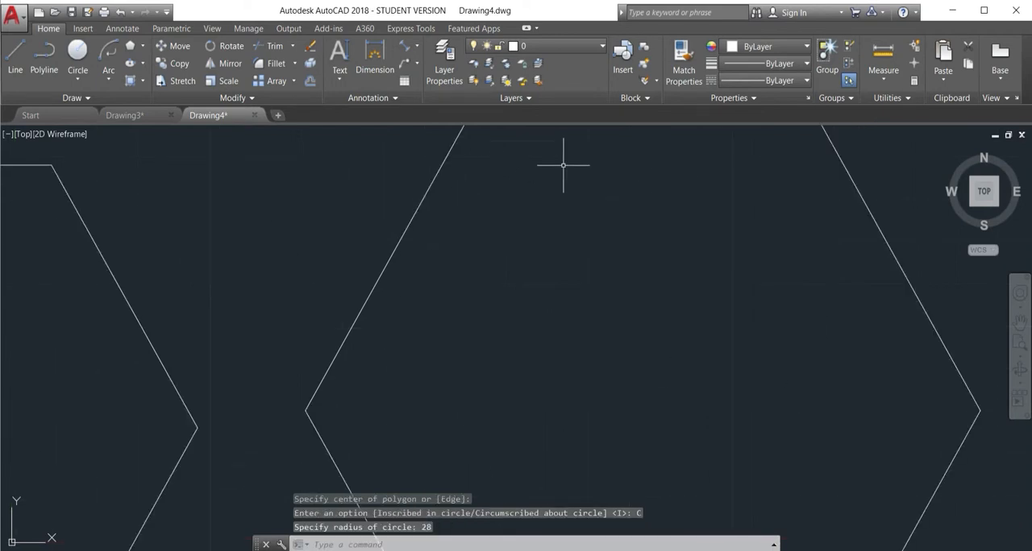
click(90, 26)
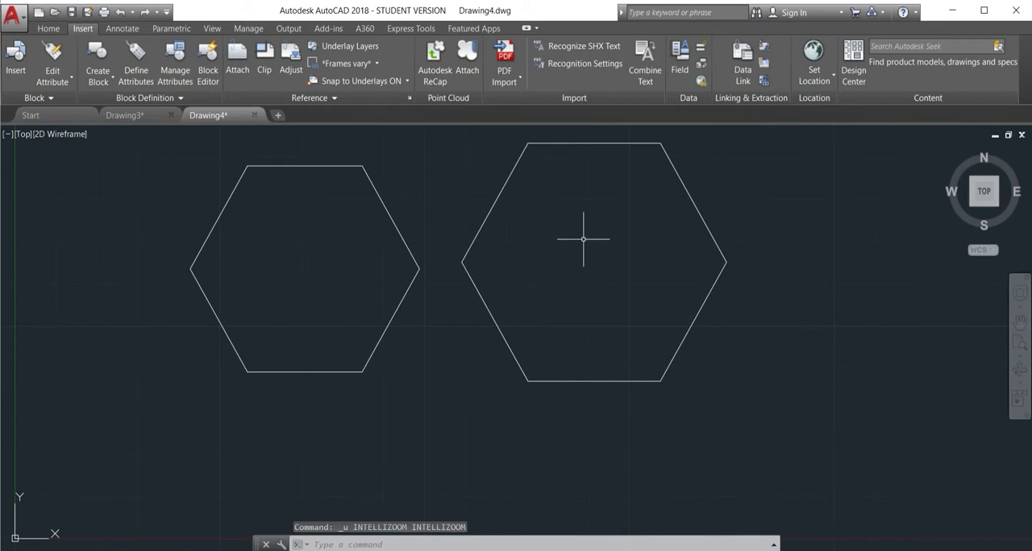
Step: Undo both hexagons so the canvas is empty
key(ctrl+z)
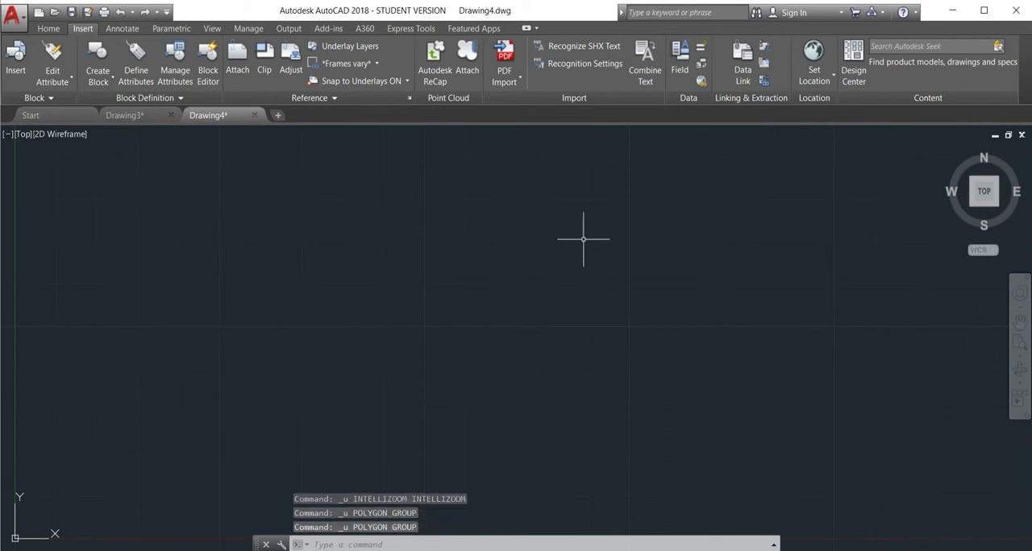
mouse_move(406, 242)
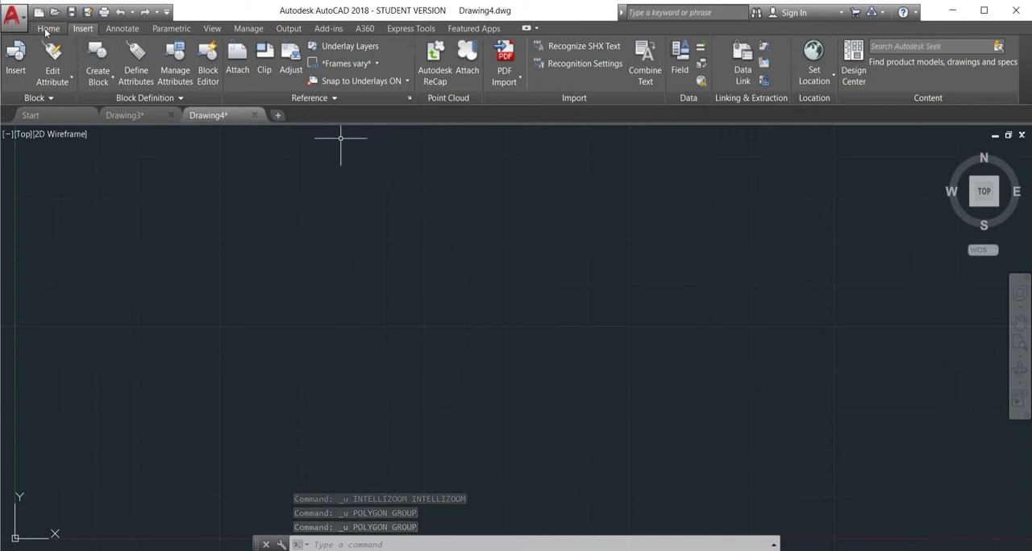
Step: Sketch a rough rectangle from the Draw panel and delete it
click(52, 32)
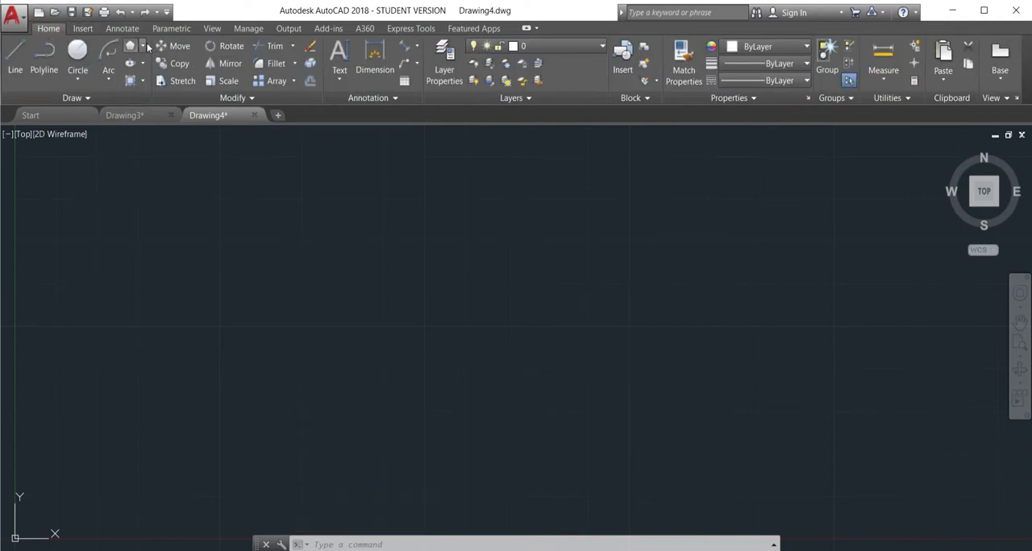
click(140, 45)
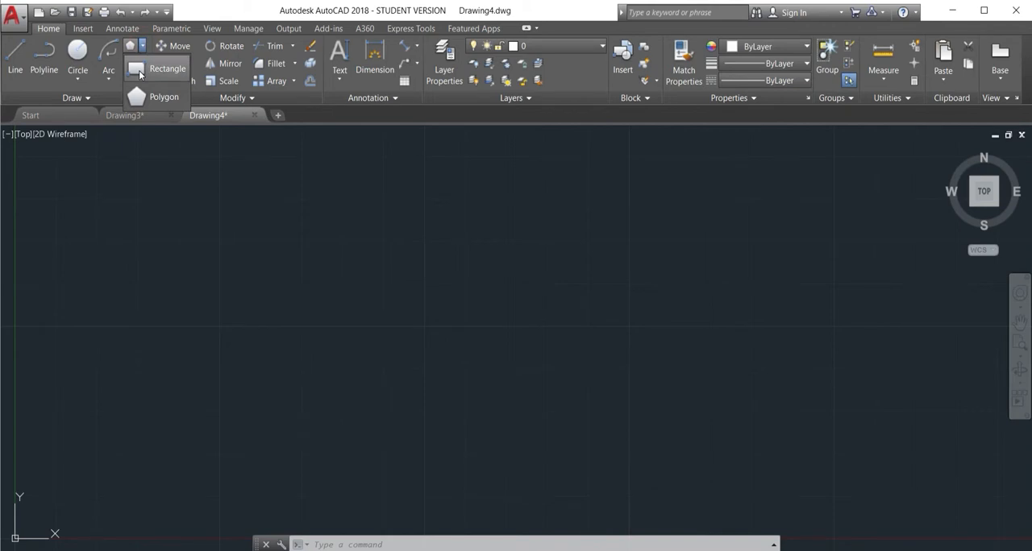
click(167, 67)
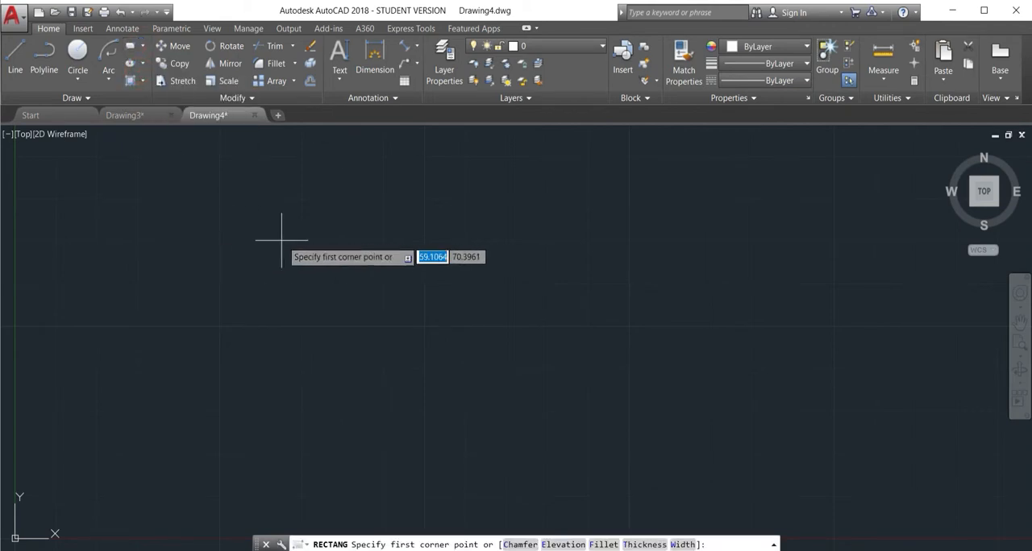
click(269, 229)
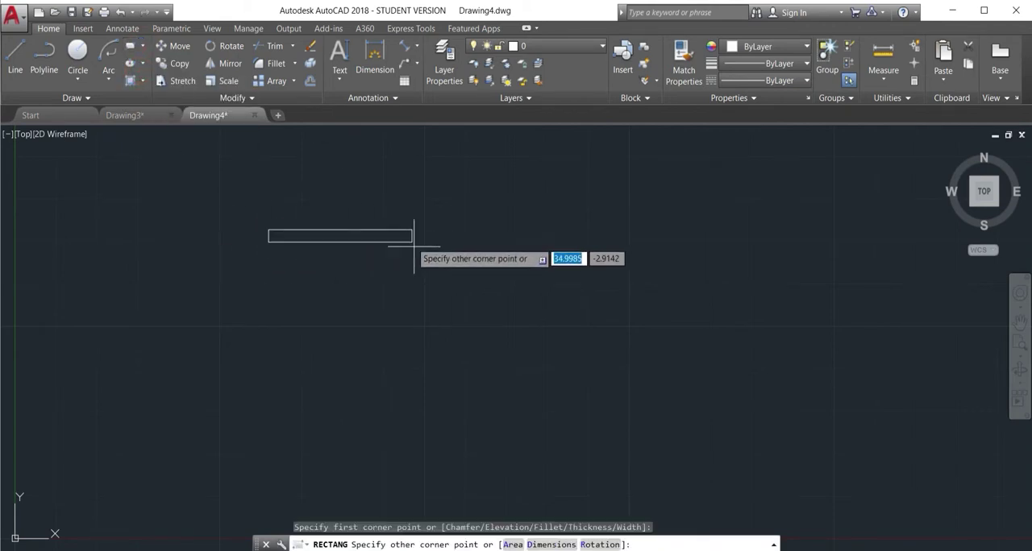
mouse_move(603, 342)
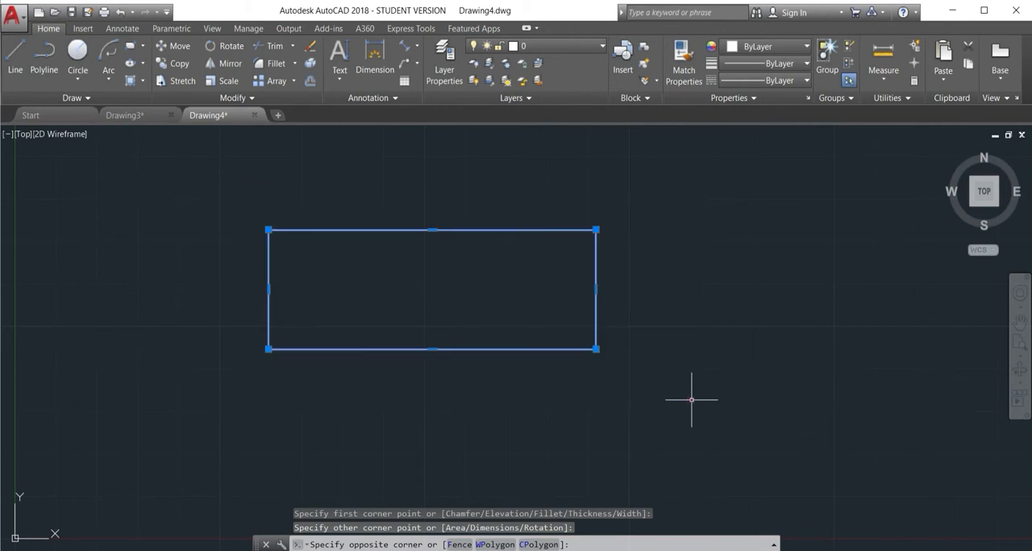
key(Delete)
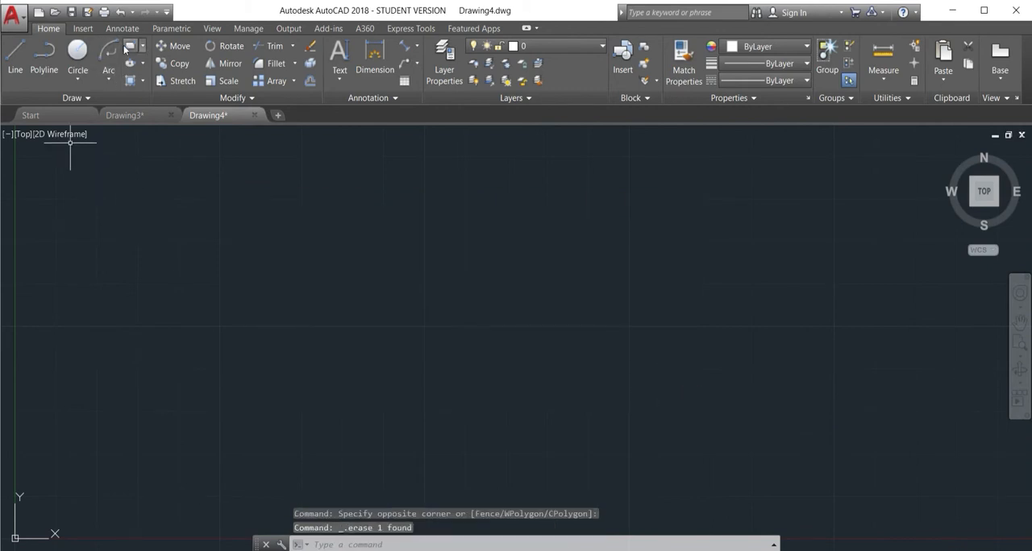
Step: Draw a rectangle with its opposite corner at relative coordinates 70,20
click(135, 58)
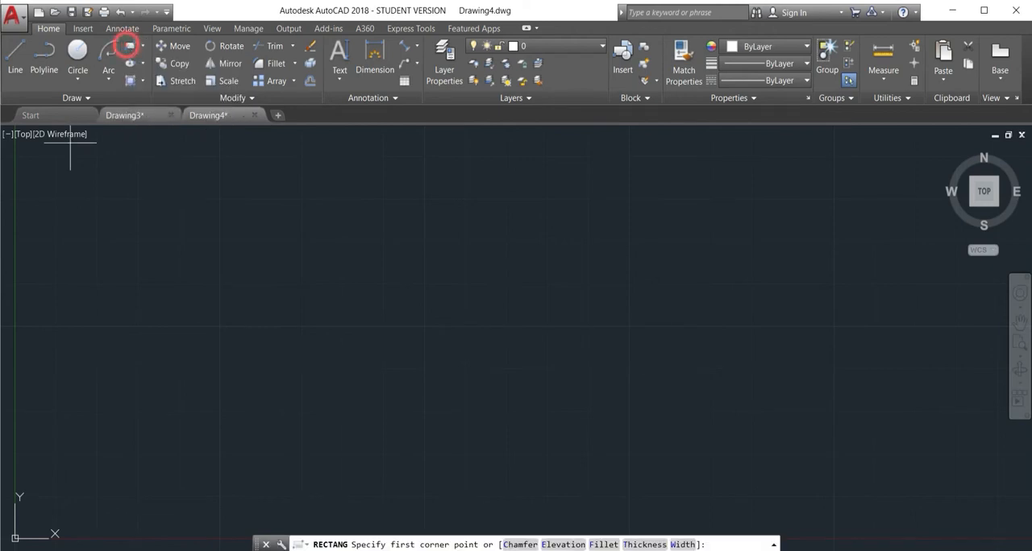
mouse_move(293, 266)
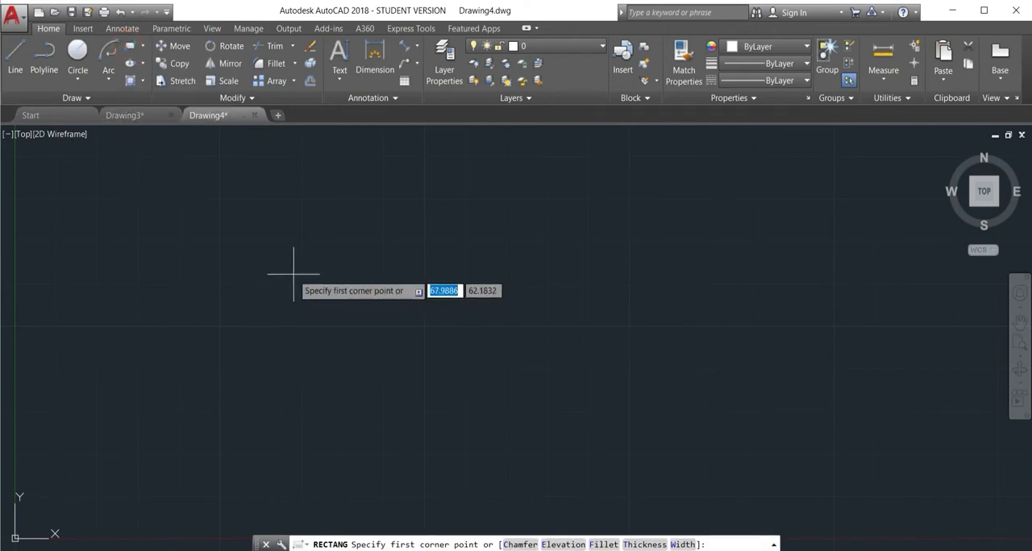
mouse_move(283, 280)
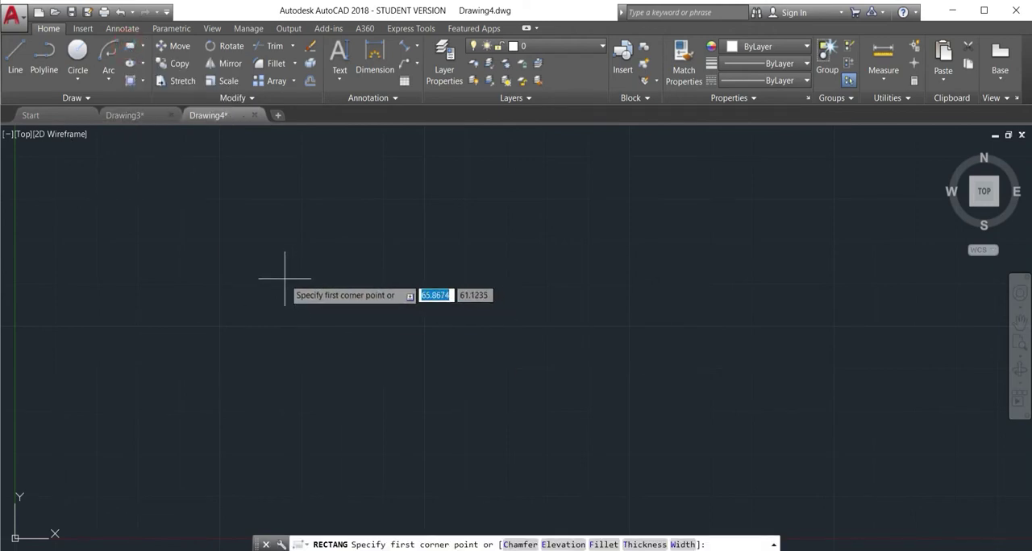
click(284, 281)
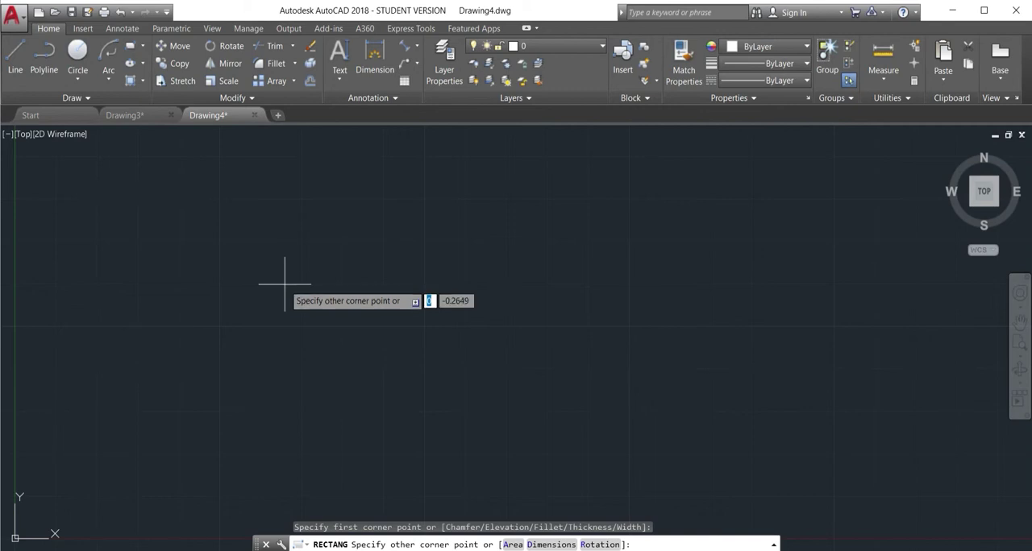
mouse_move(555, 326)
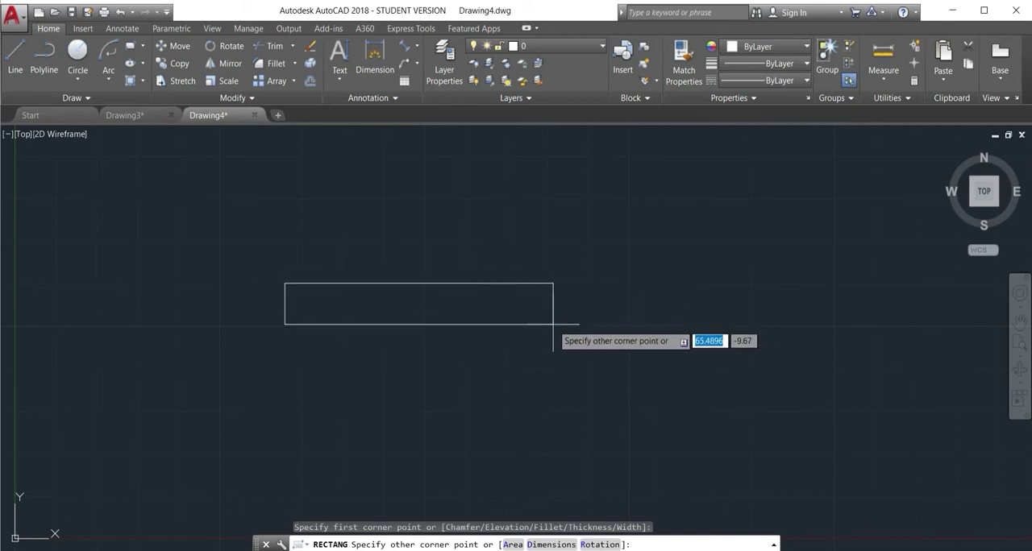
mouse_move(594, 182)
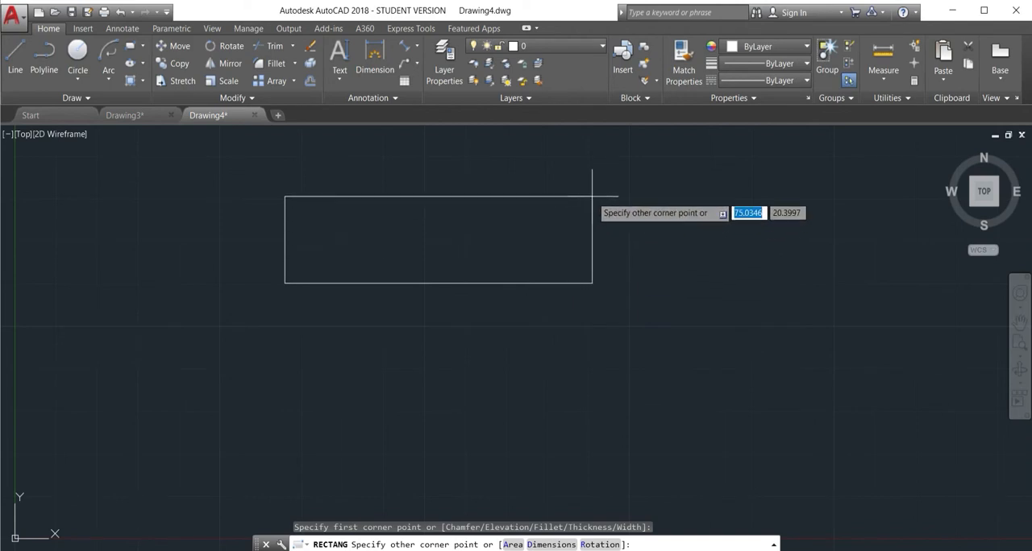
text(7)
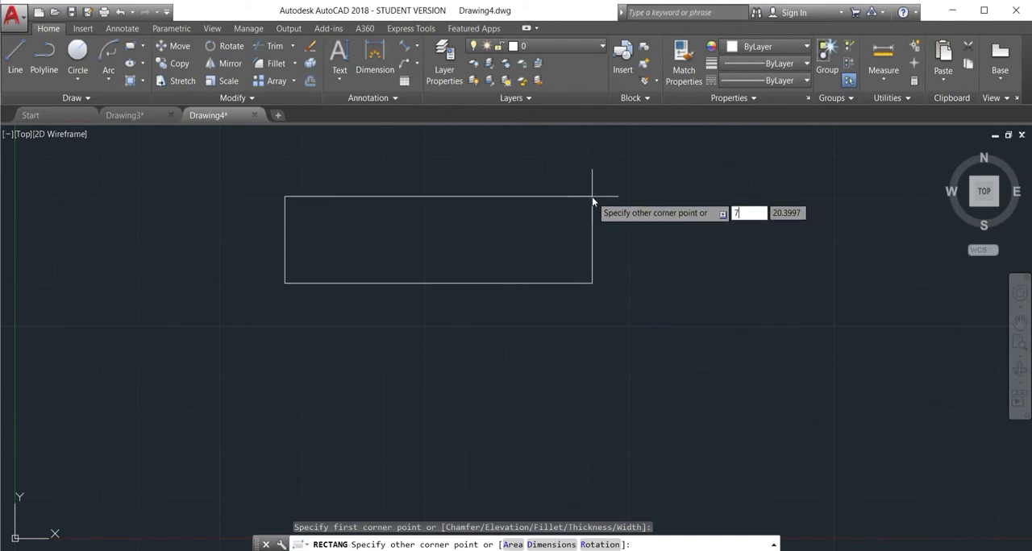
text(0)
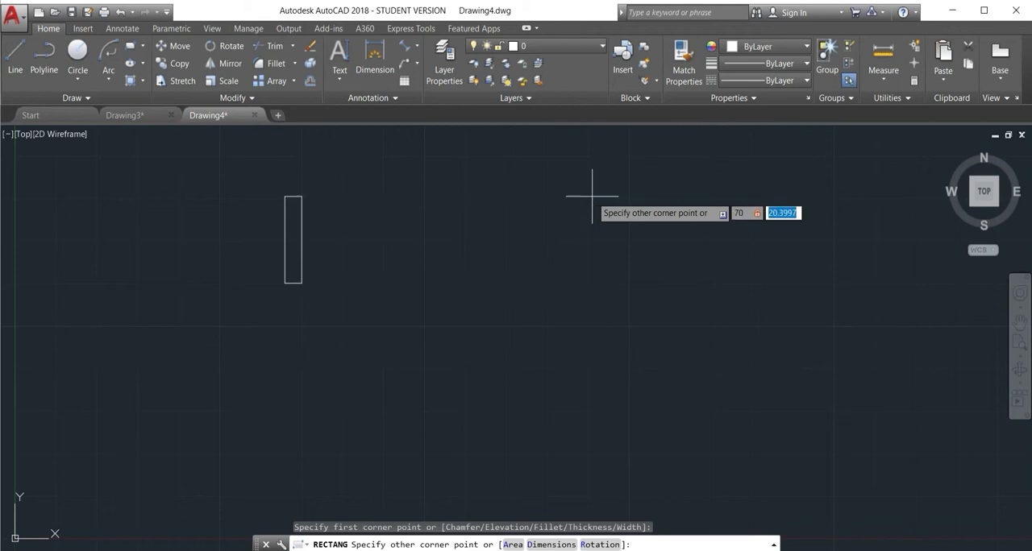
text(2)
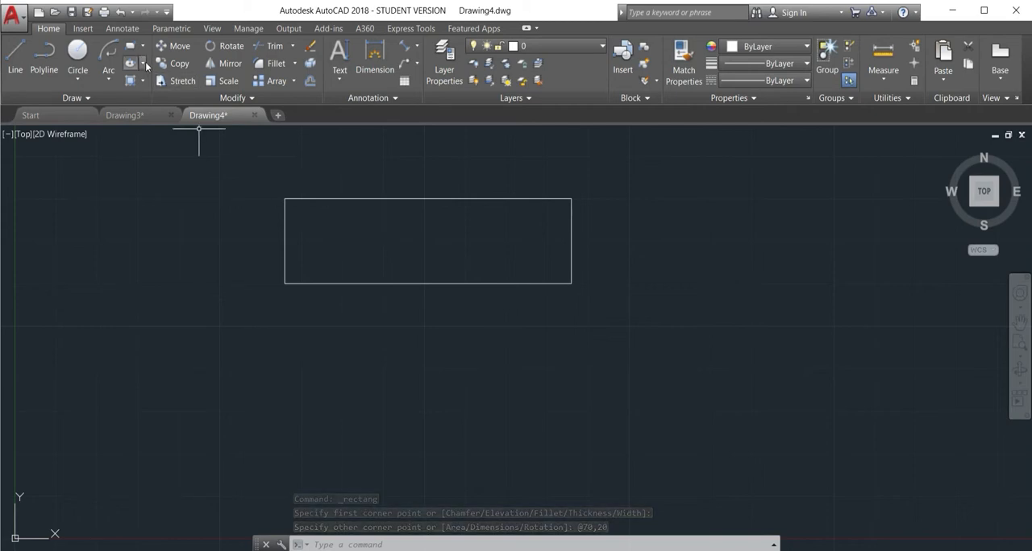
mouse_move(133, 62)
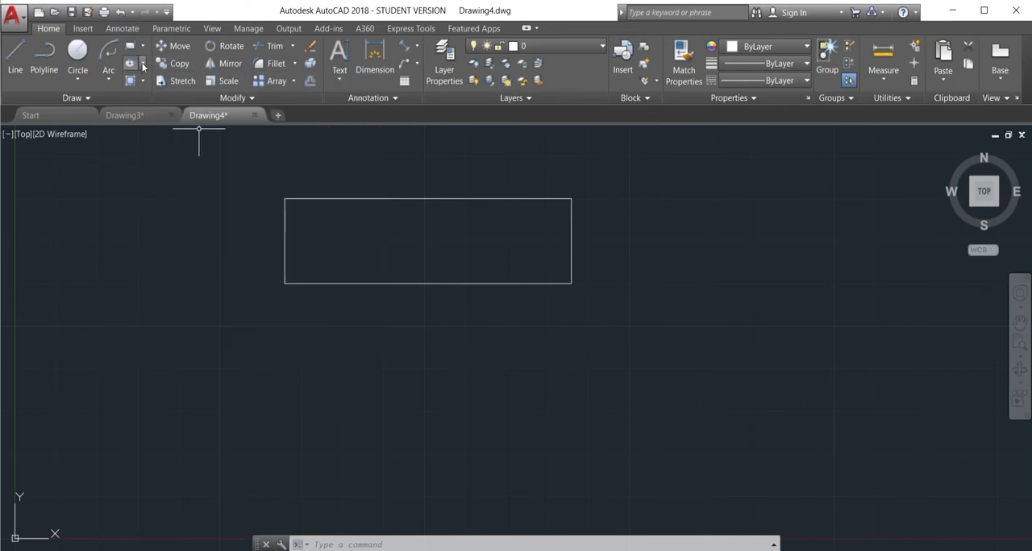
Step: Draw a large ellipse by center below the rectangle
click(142, 65)
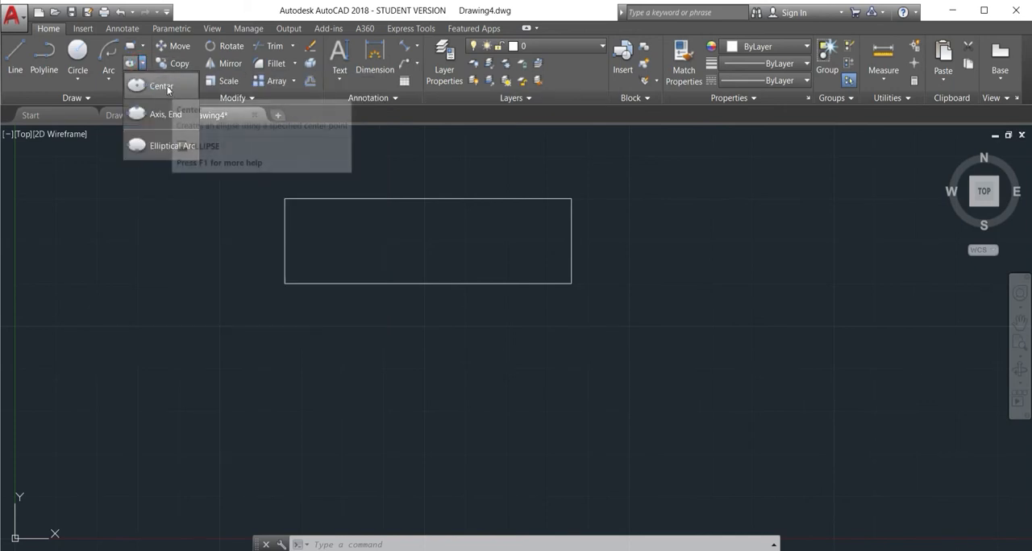
click(162, 87)
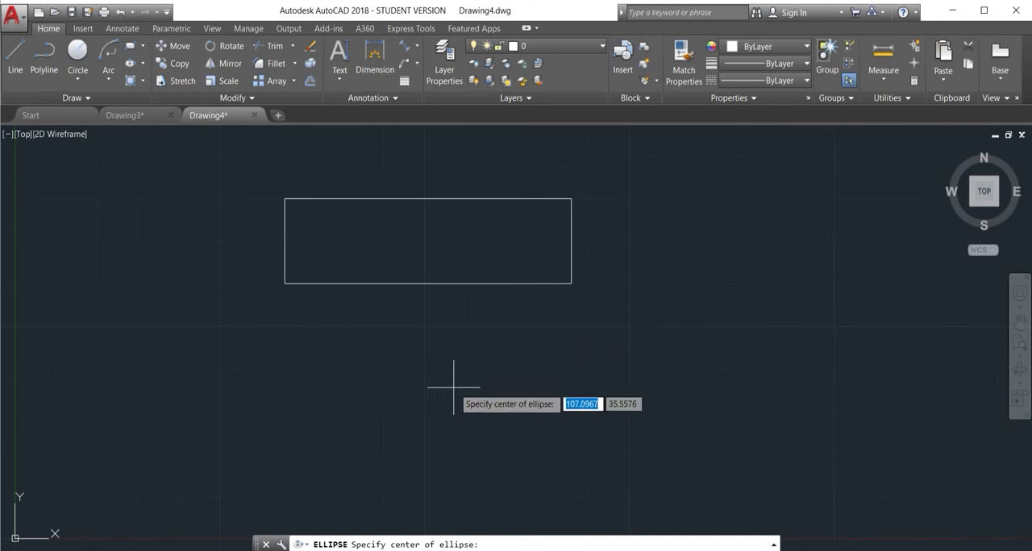
click(454, 387)
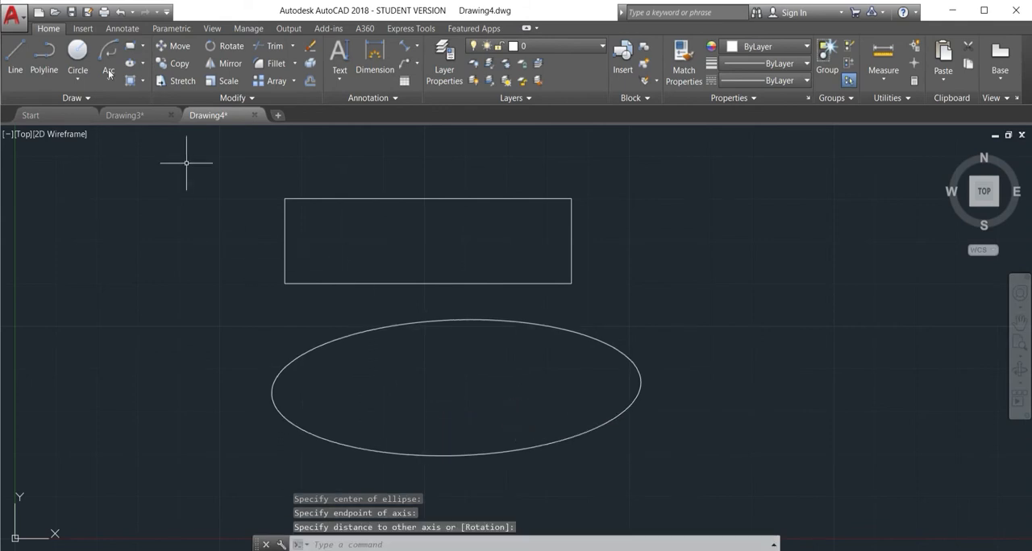
Step: Draw a smaller ellipse by axis endpoints to the right of the rectangle
click(136, 63)
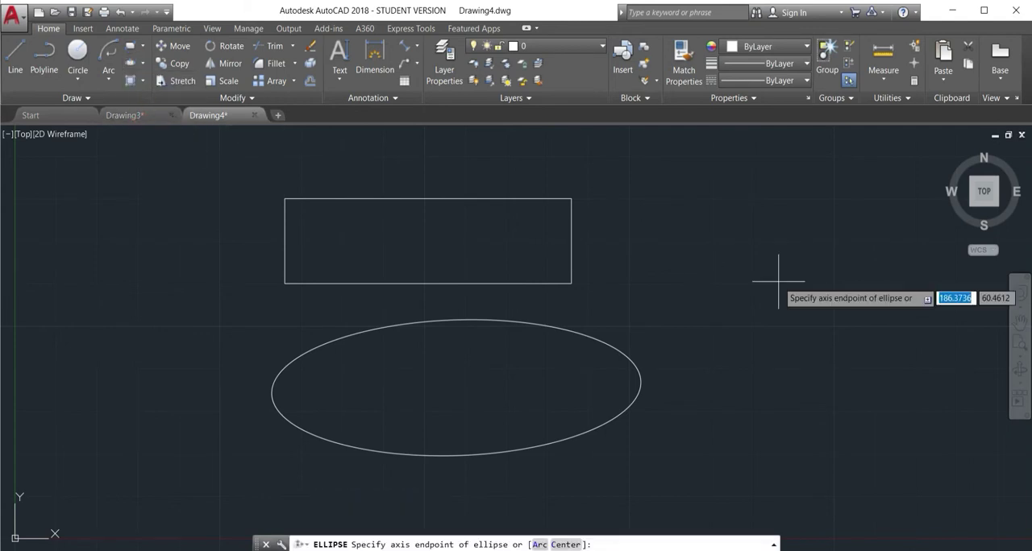
mouse_move(661, 282)
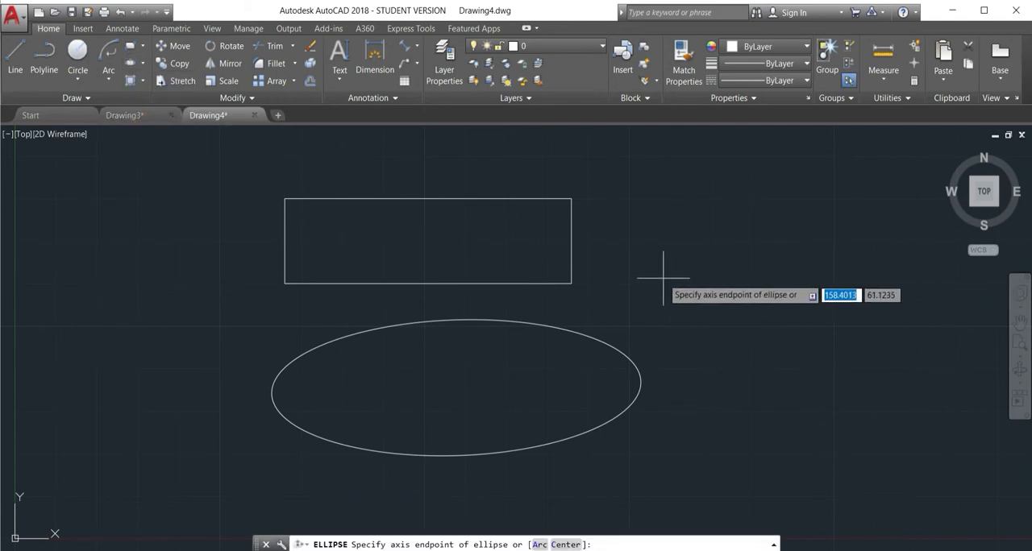
mouse_move(625, 264)
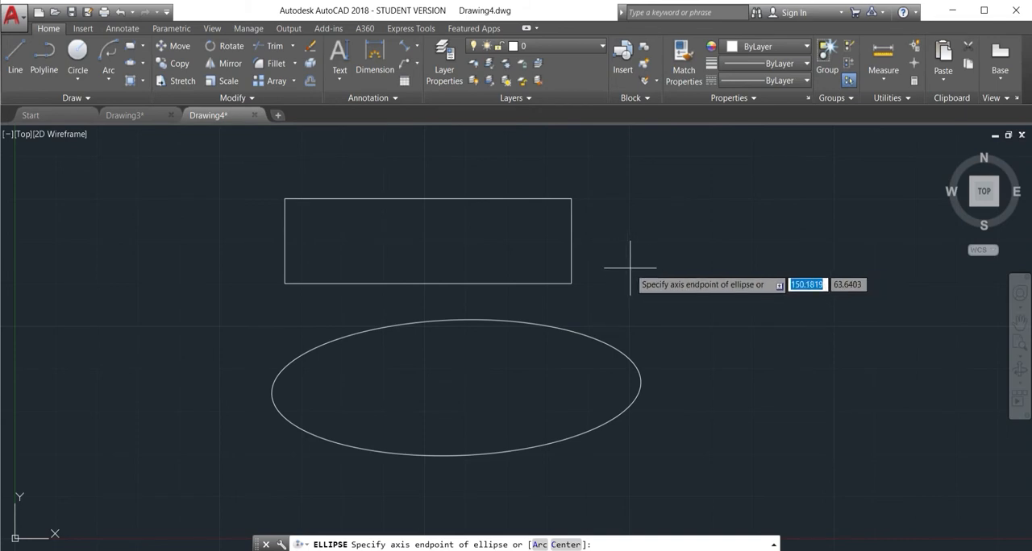
click(631, 266)
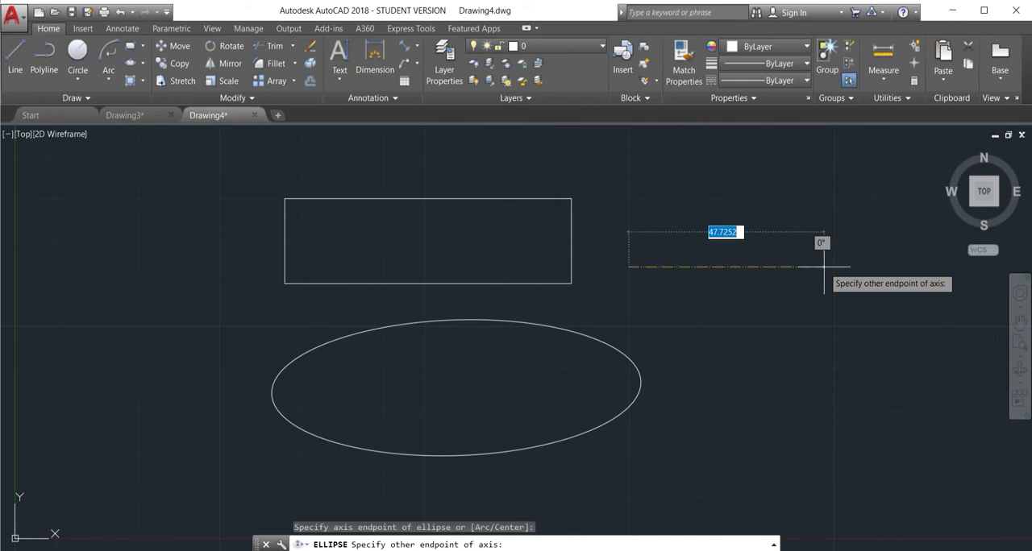
click(821, 267)
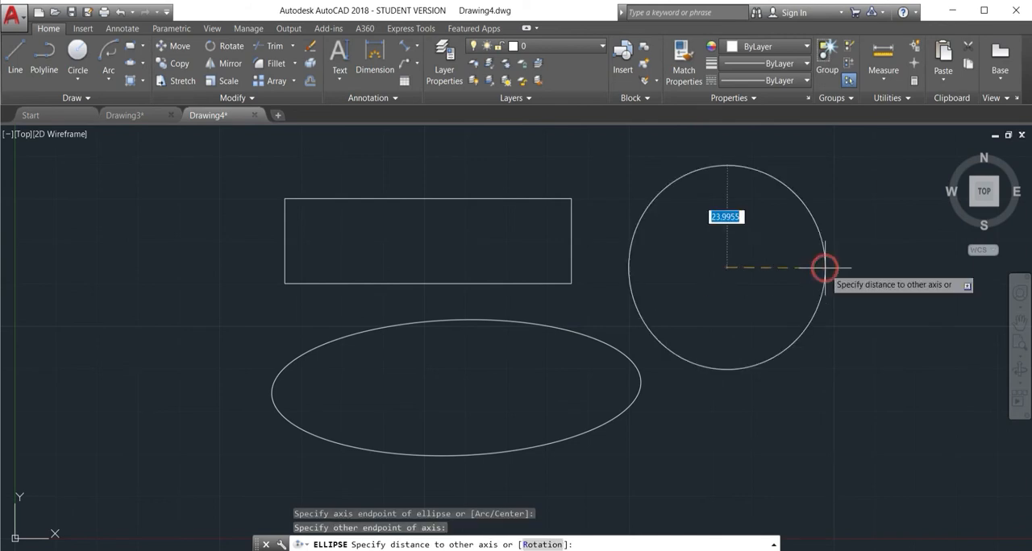
mouse_move(773, 273)
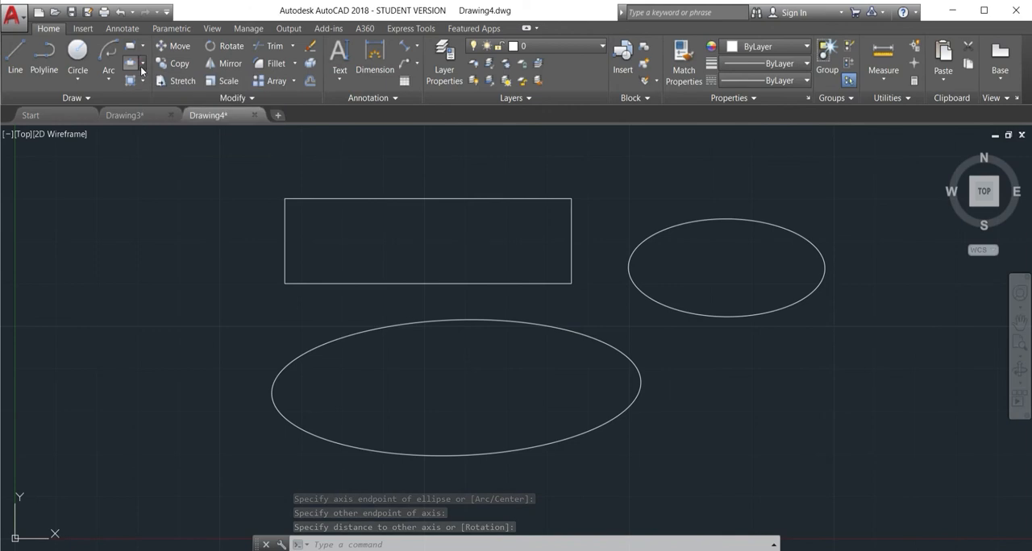
Step: Draw an elliptical arc left of the rectangle using the Elliptical Arc method
click(144, 61)
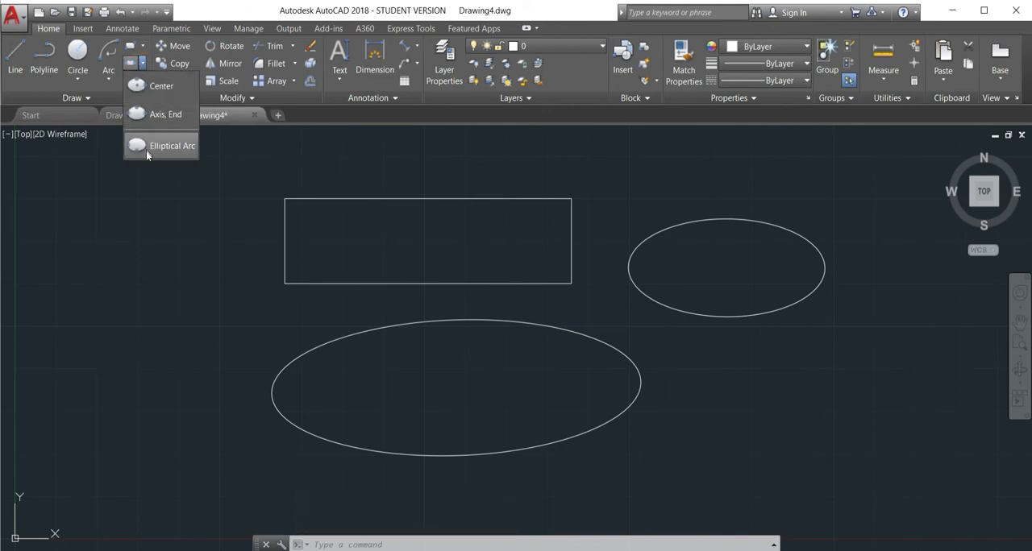
click(171, 145)
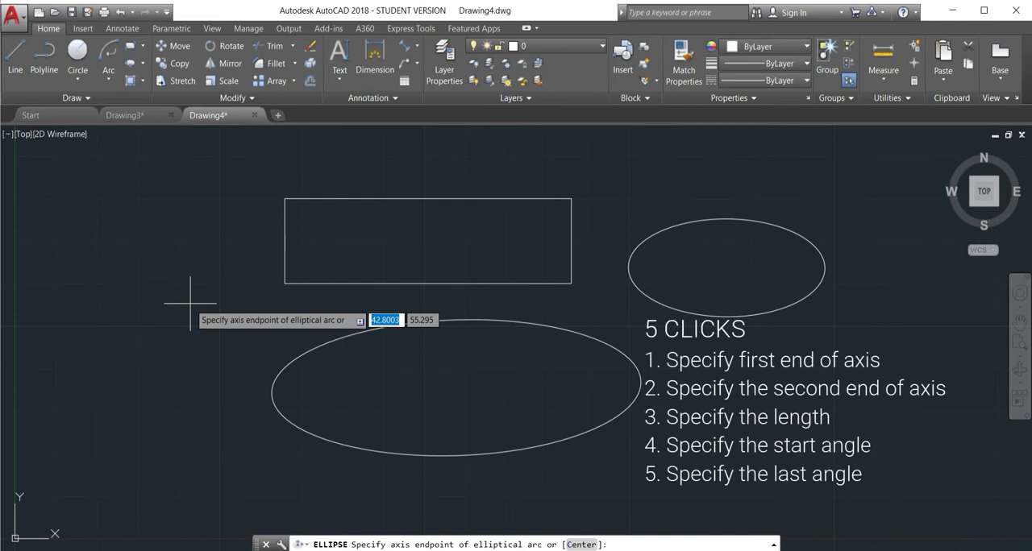
mouse_move(120, 290)
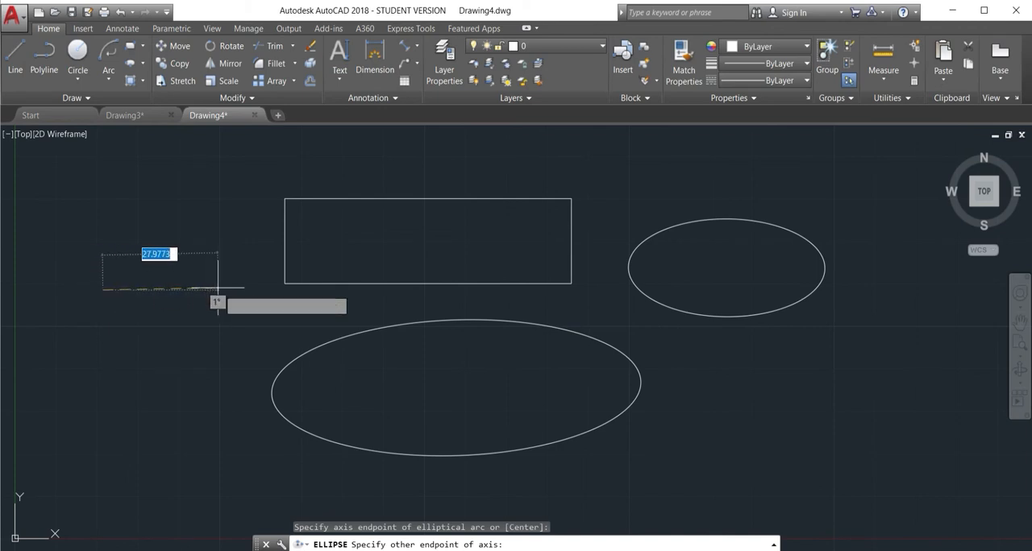
click(242, 288)
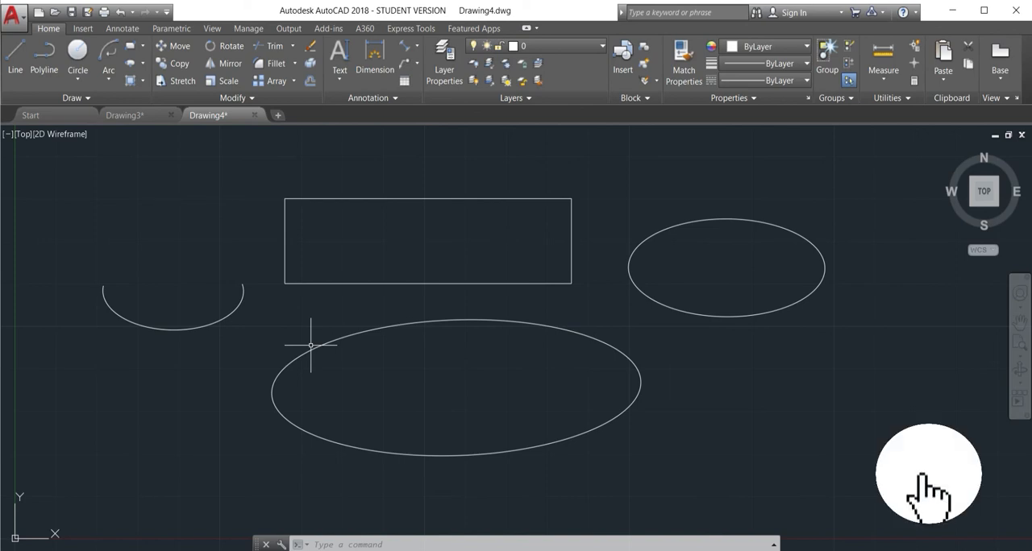
mouse_move(928, 476)
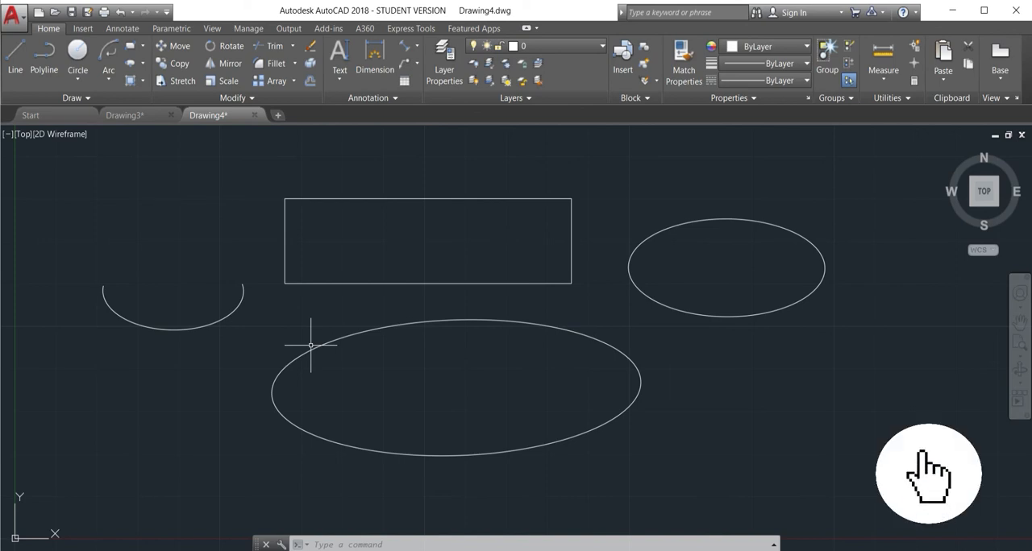